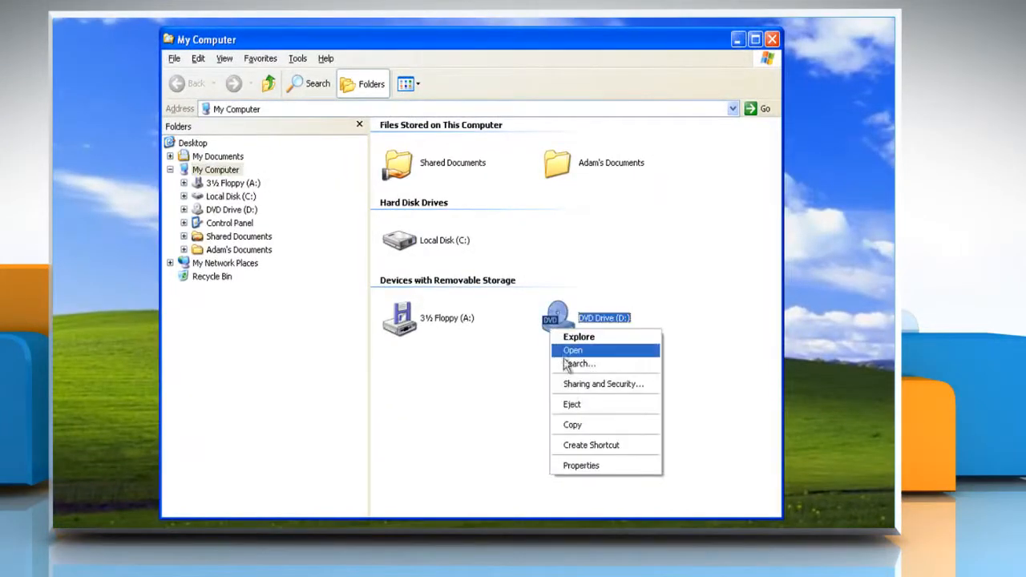
Step: Choose Properties for DVD Drive (D:) from its context menu in My Computer
{"action": "left_click", "coordinate": [581, 465]}
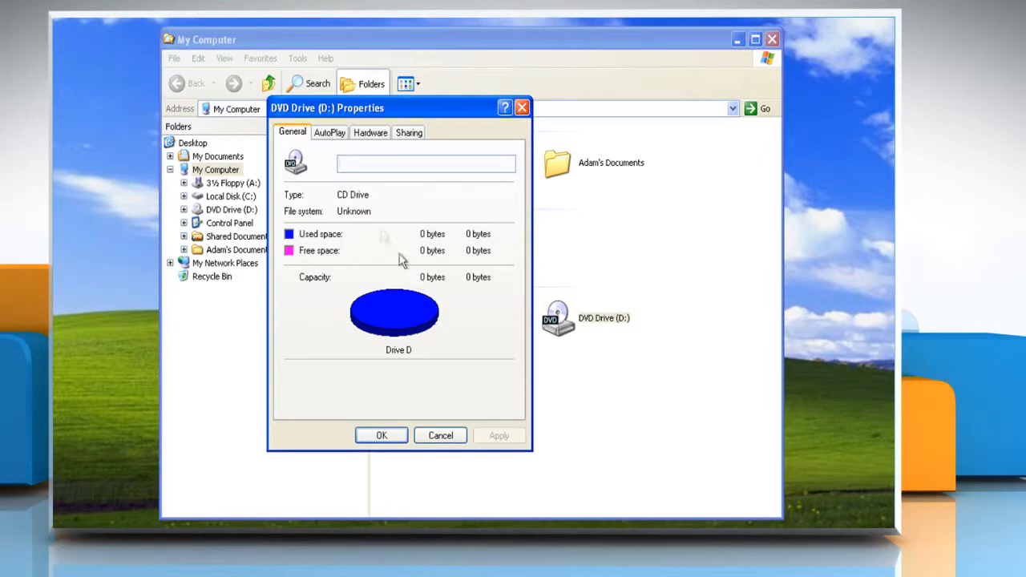
Step: On the AutoPlay tab, browse the content types through pictures and video files to DVD movie
{"action": "left_click", "coordinate": [330, 131]}
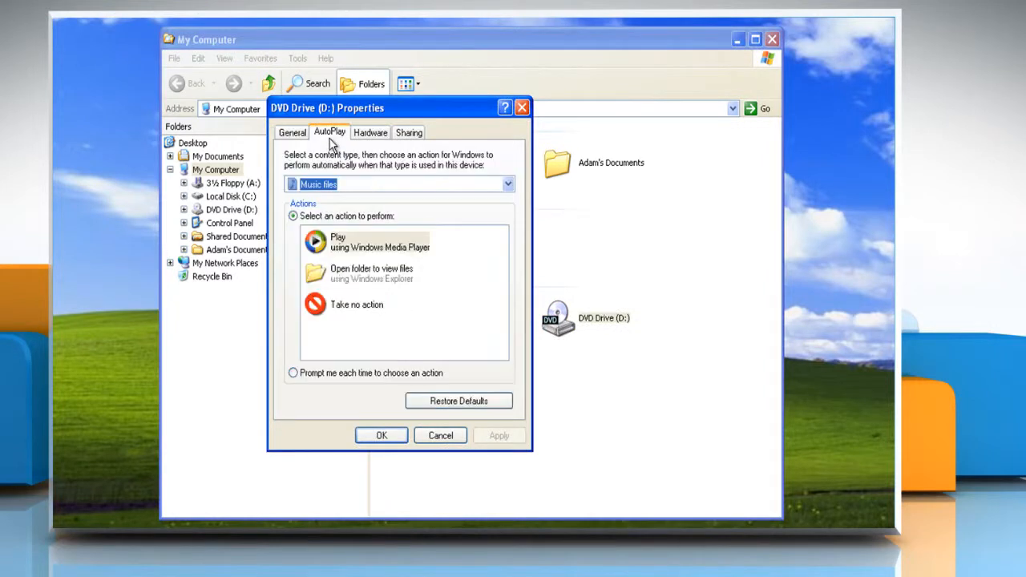
{"action": "left_click", "coordinate": [507, 182]}
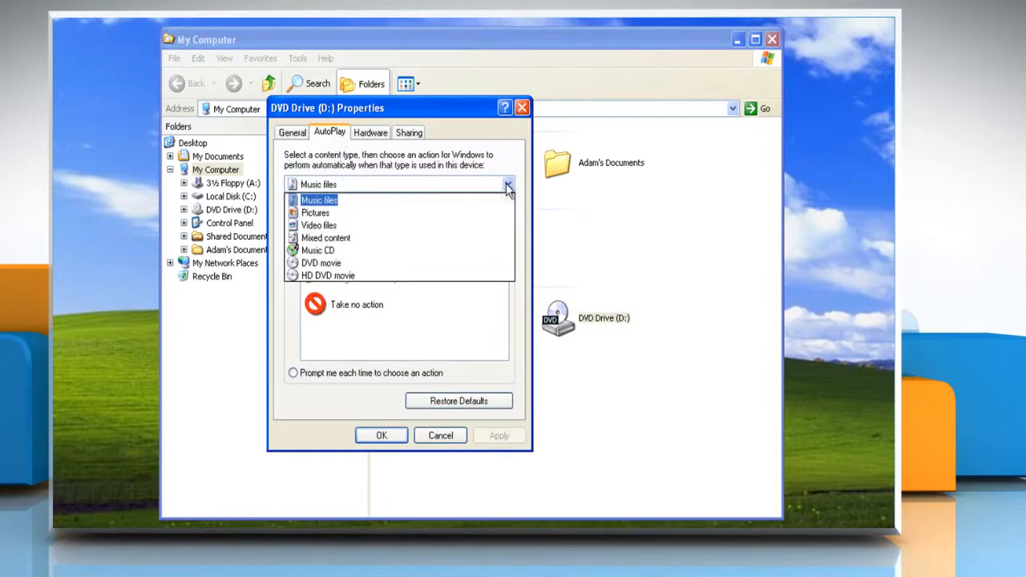
{"action": "left_click", "coordinate": [318, 212]}
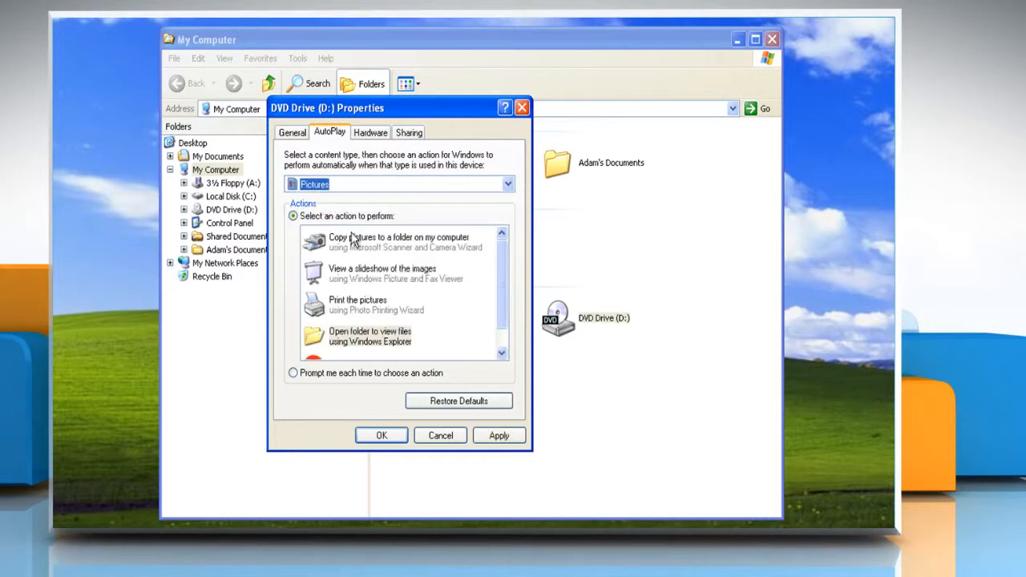
{"action": "left_click", "coordinate": [509, 183]}
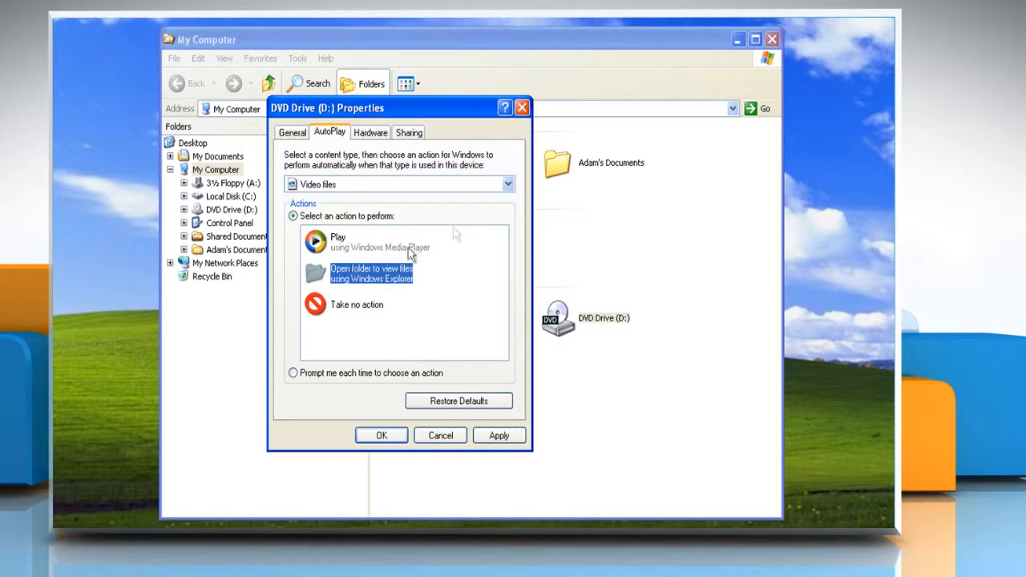
{"action": "left_click", "coordinate": [504, 183]}
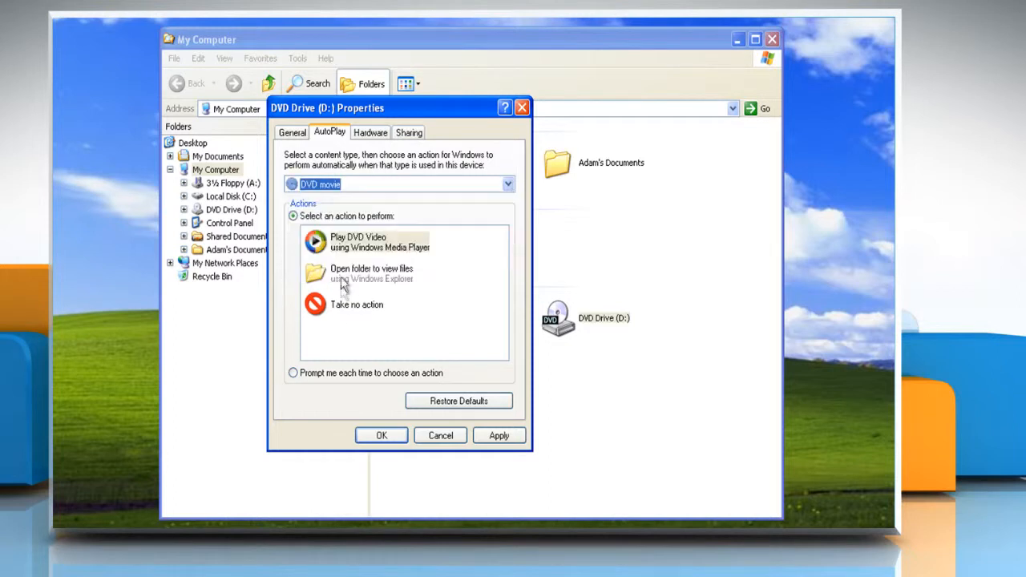
Step: Set DVD movies to Take no action and confirm the drive's properties with OK
{"action": "left_click", "coordinate": [356, 305]}
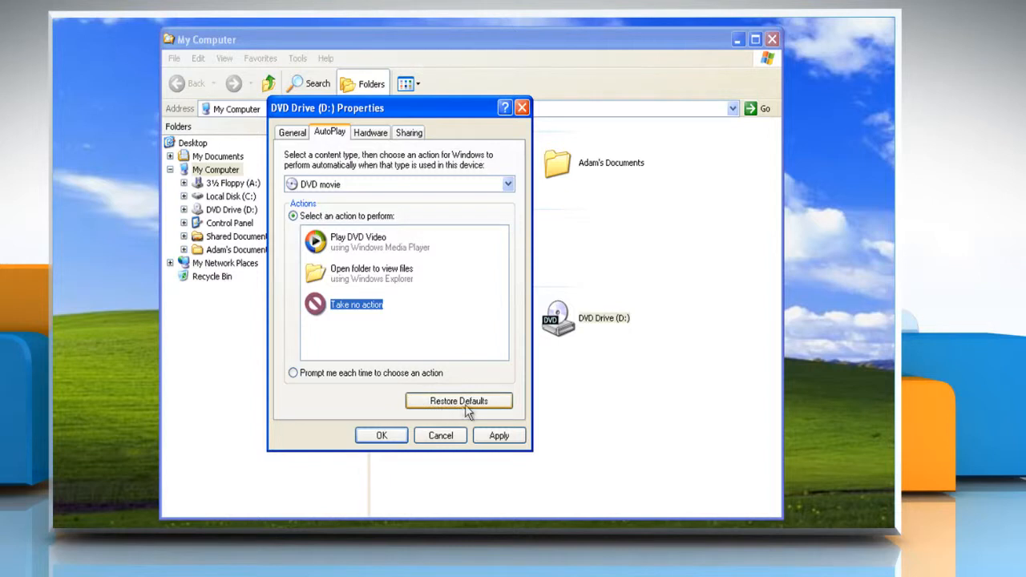
{"action": "mouse_move", "coordinate": [382, 436]}
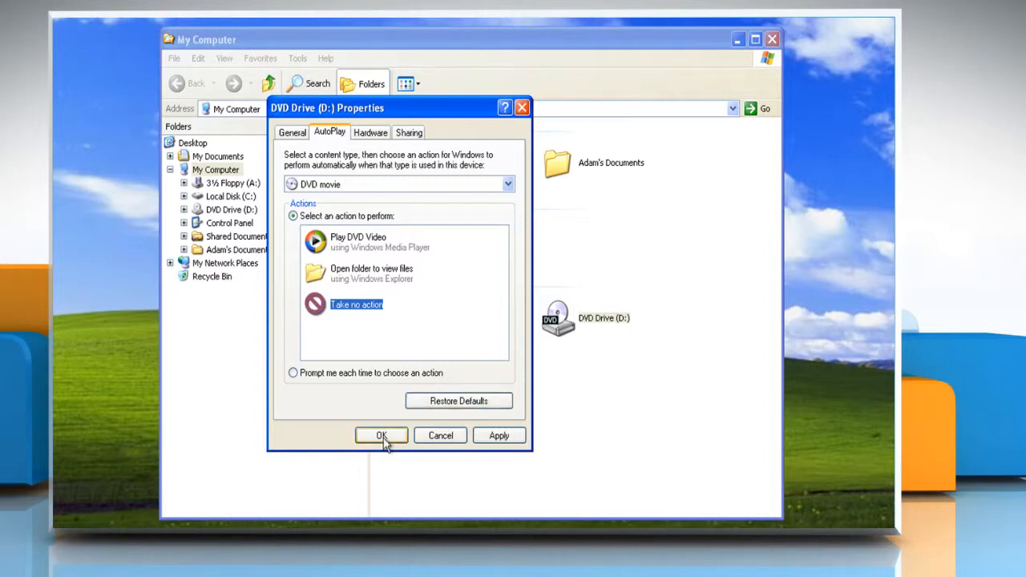
{"action": "left_click", "coordinate": [381, 436]}
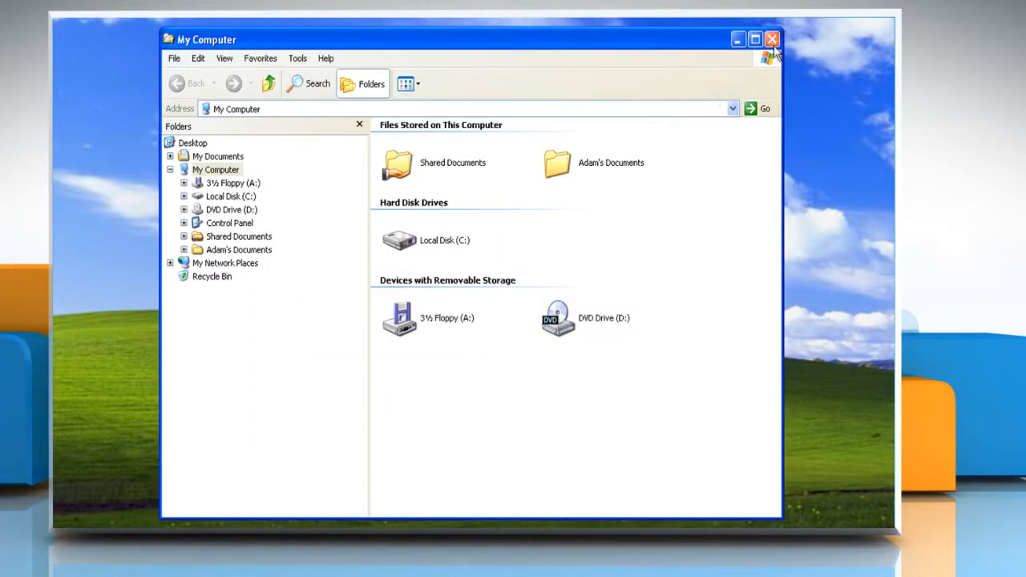